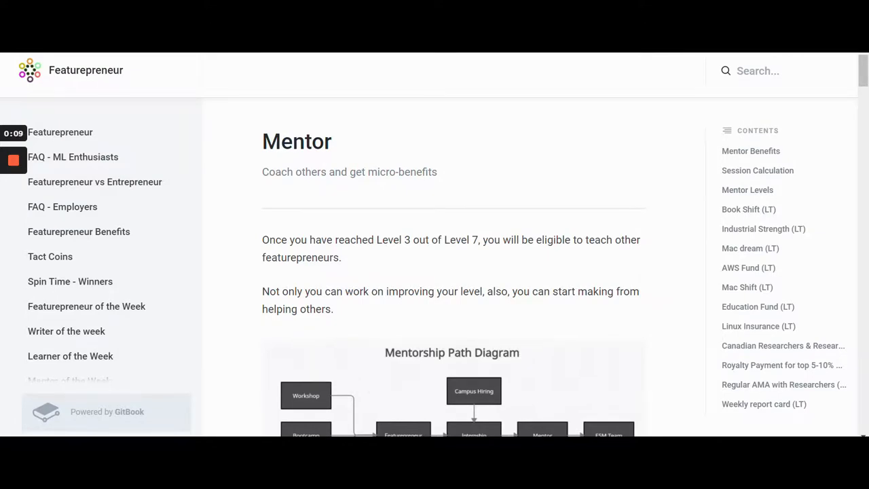
{"action": "scroll", "scroll_direction": "down", "scroll_amount": 3}
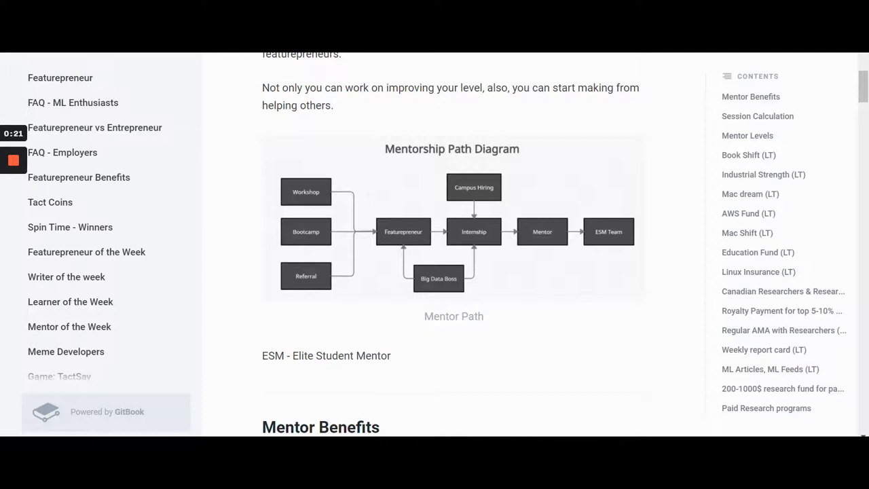
{"action": "scroll", "scroll_direction": "down", "scroll_amount": 3}
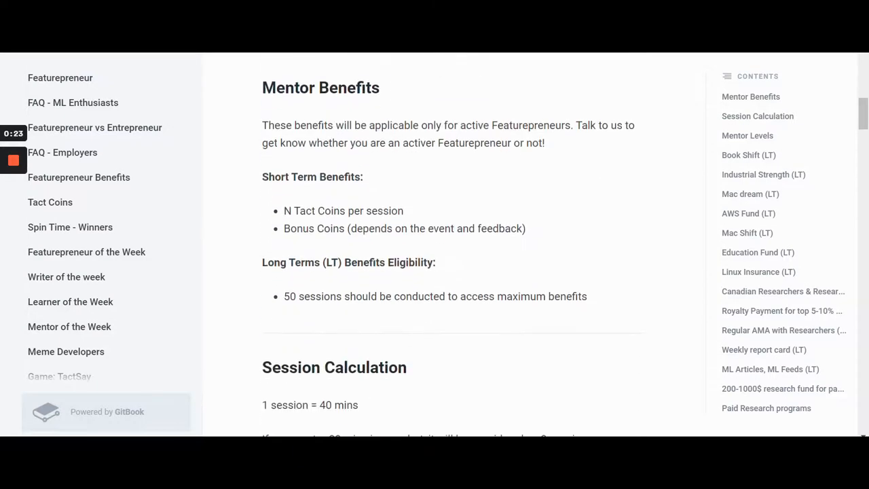
{"action": "scroll", "scroll_direction": "down", "scroll_amount": 3}
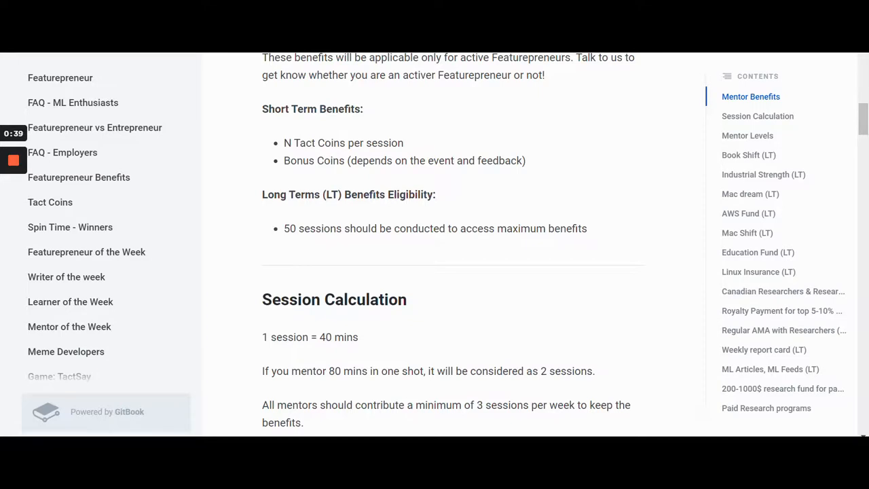
{"action": "scroll", "scroll_direction": "down", "scroll_amount": 3}
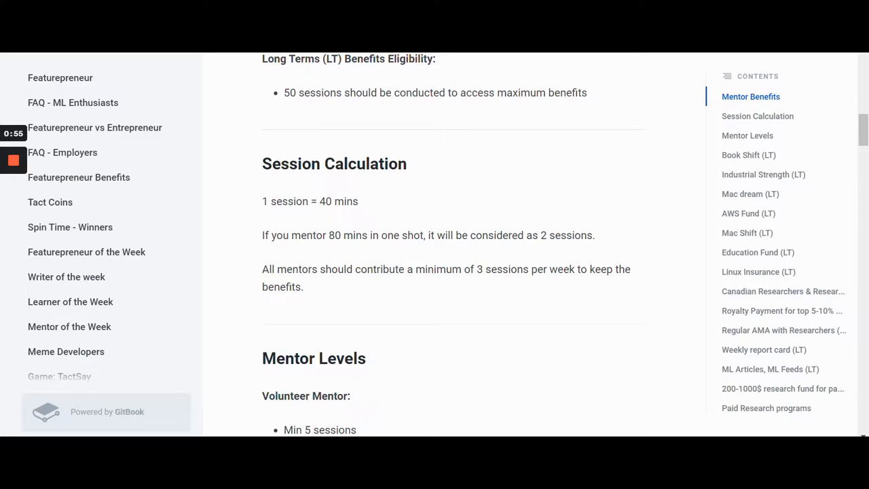
{"action": "scroll", "scroll_direction": "down", "scroll_amount": 3}
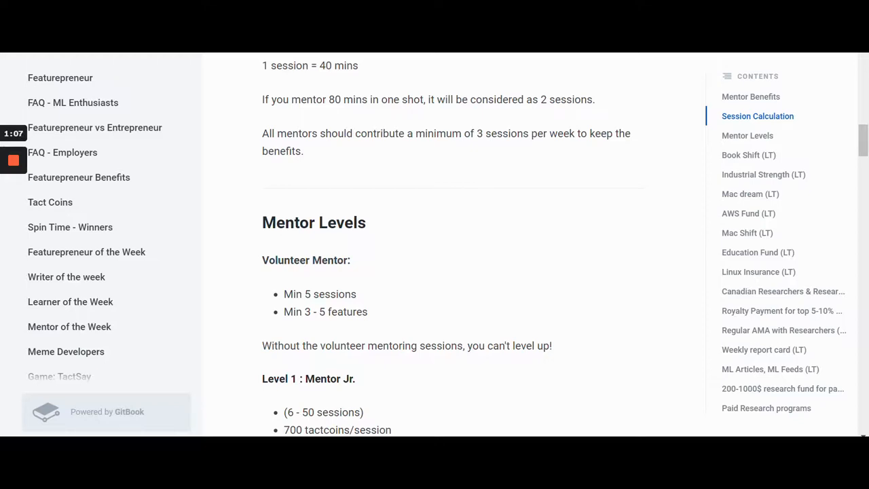
{"action": "scroll", "scroll_direction": "down", "scroll_amount": 3}
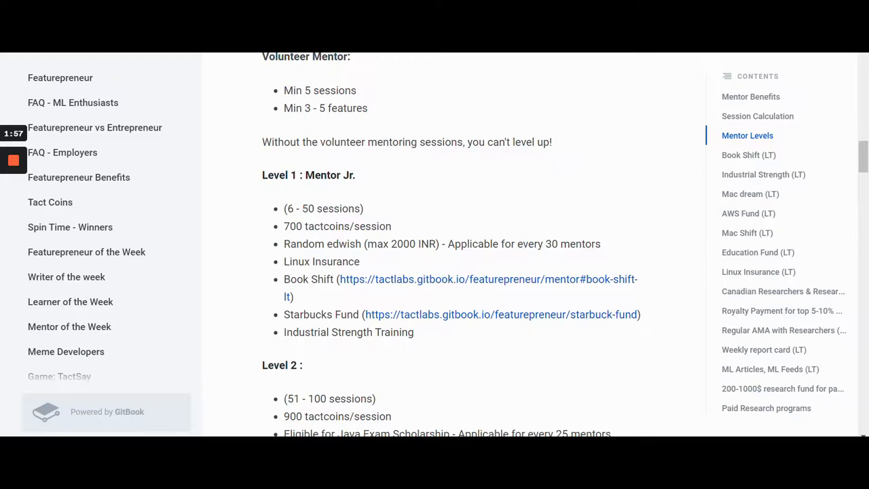
{"action": "scroll", "scroll_direction": "down", "scroll_amount": 3}
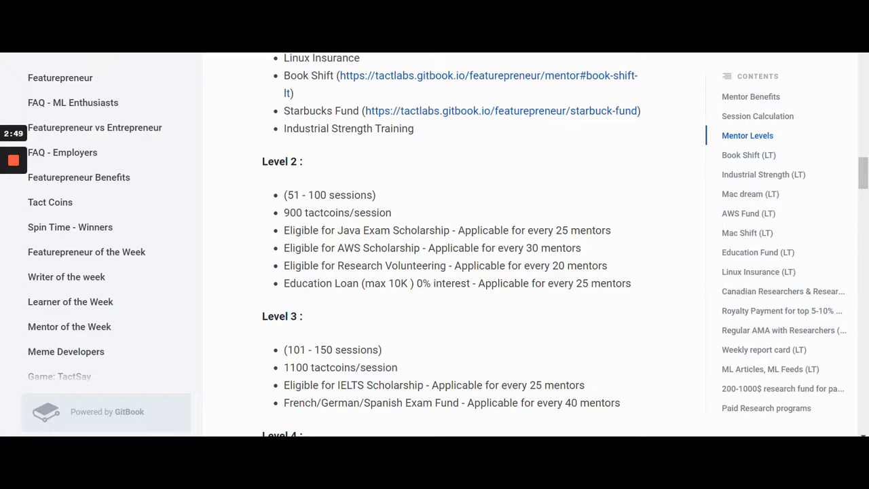
{"action": "scroll", "scroll_direction": "down", "scroll_amount": 3}
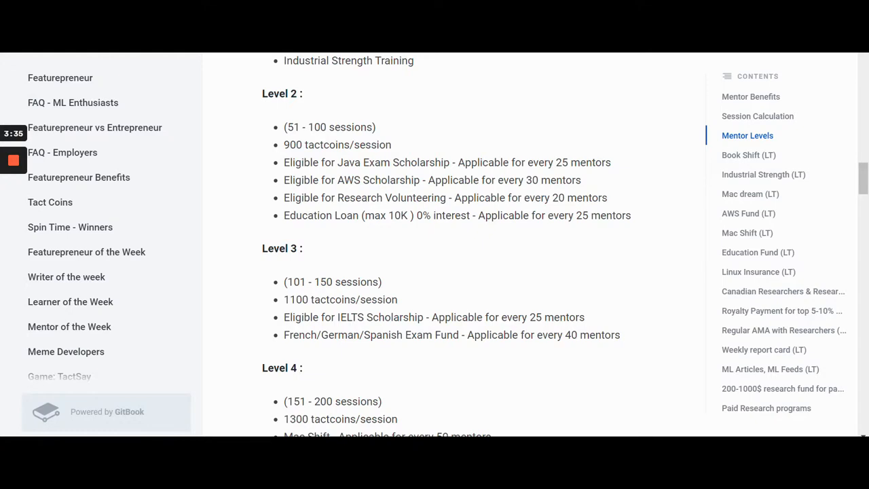
{"action": "scroll", "scroll_direction": "down", "scroll_amount": 3}
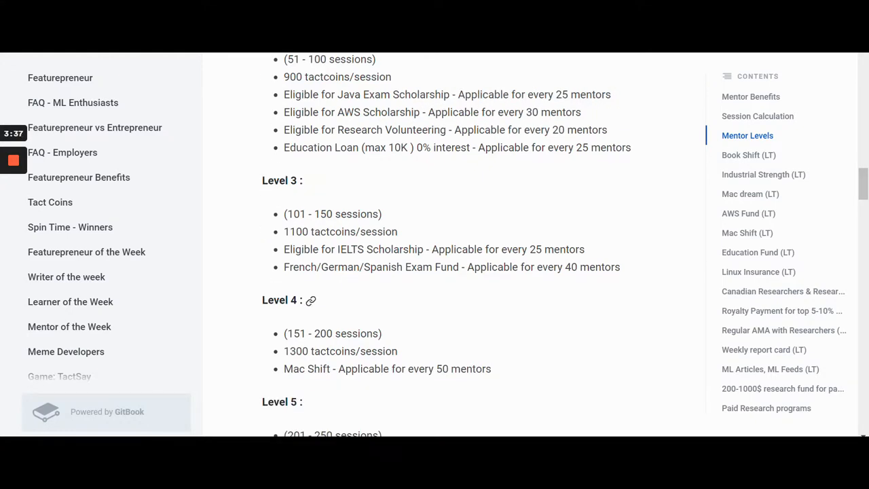
{"action": "scroll", "scroll_direction": "down", "scroll_amount": 3}
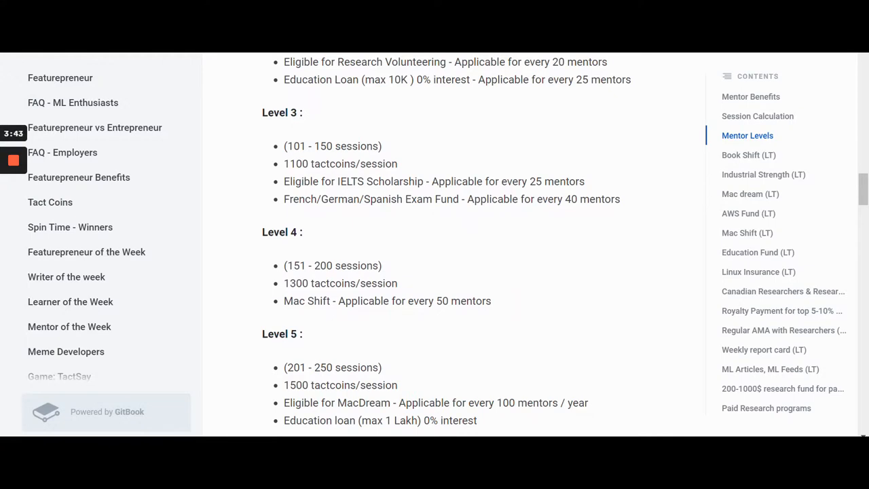
{"action": "scroll", "scroll_direction": "down", "scroll_amount": 3}
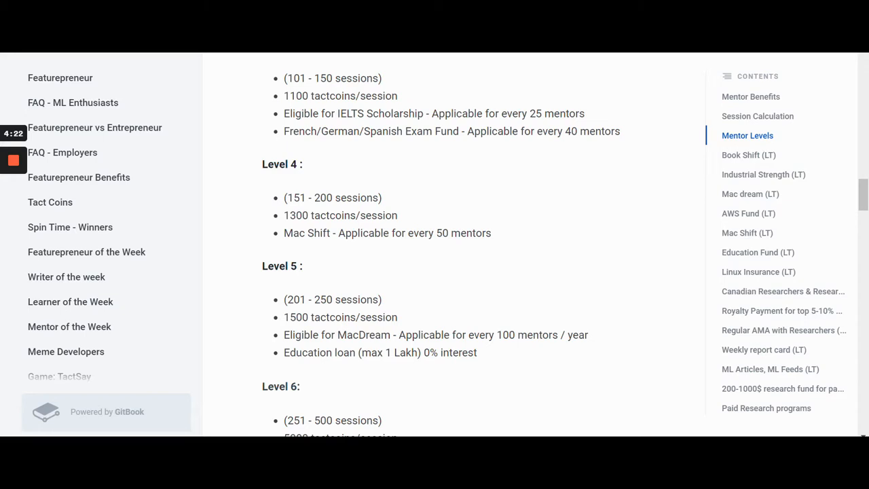
{"action": "scroll", "scroll_direction": "down", "scroll_amount": 3}
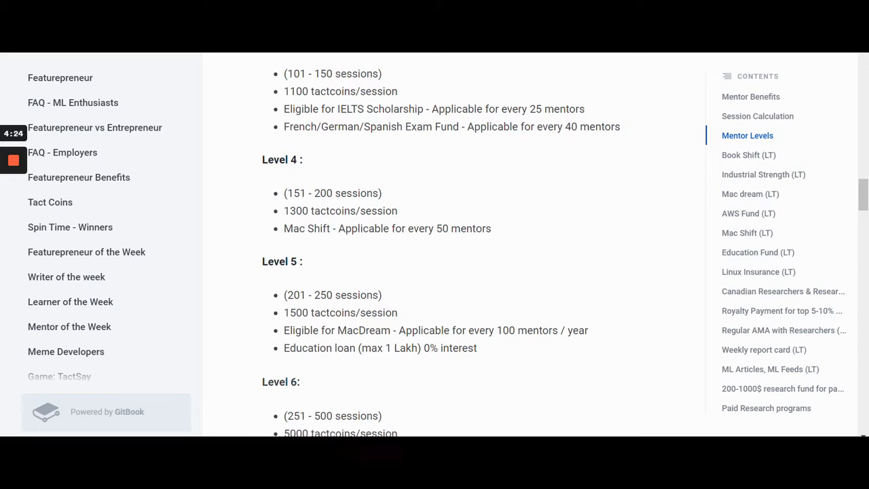
{"action": "scroll", "scroll_direction": "down", "scroll_amount": 3}
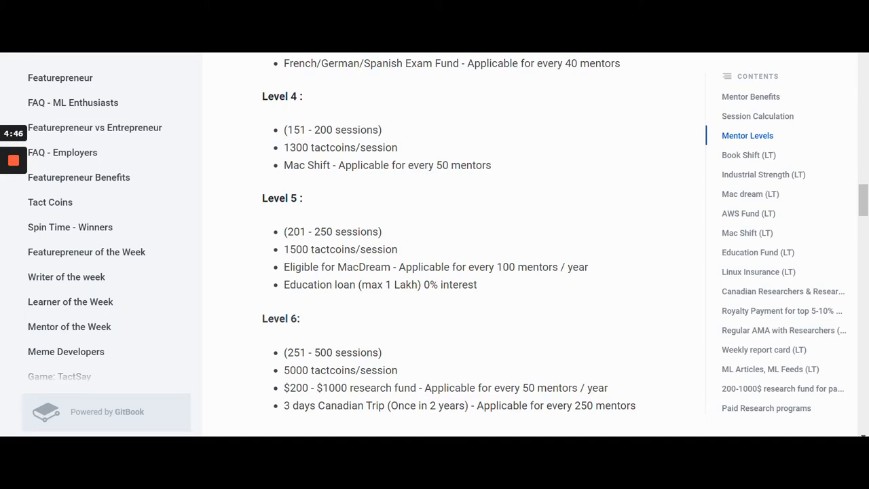
{"action": "scroll", "scroll_direction": "down", "scroll_amount": 3}
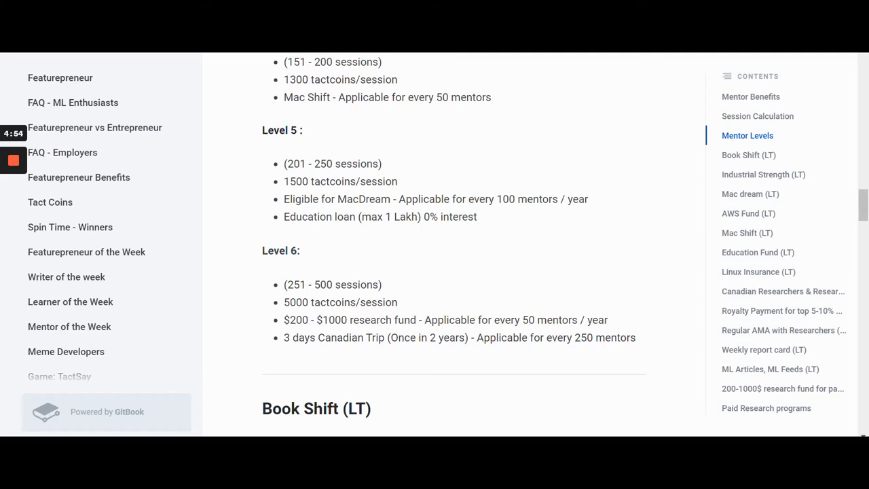
{"action": "scroll", "scroll_direction": "down", "scroll_amount": 3}
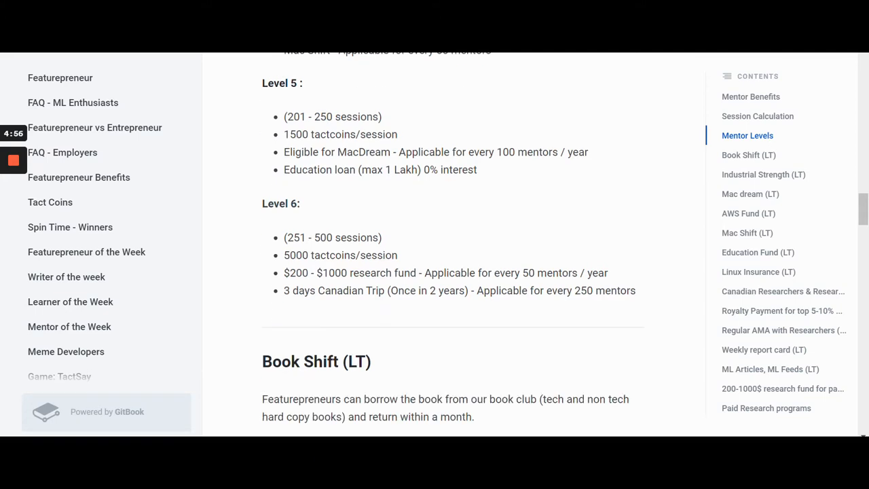
{"action": "scroll", "scroll_direction": "down", "scroll_amount": 3}
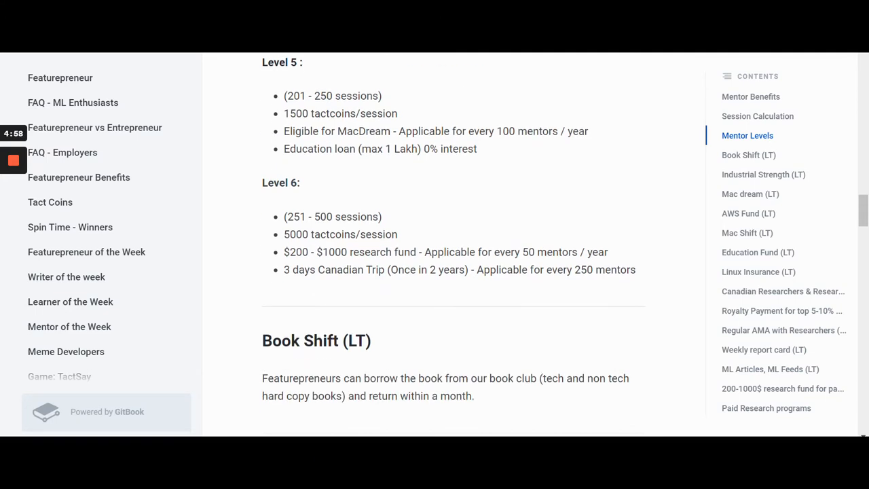